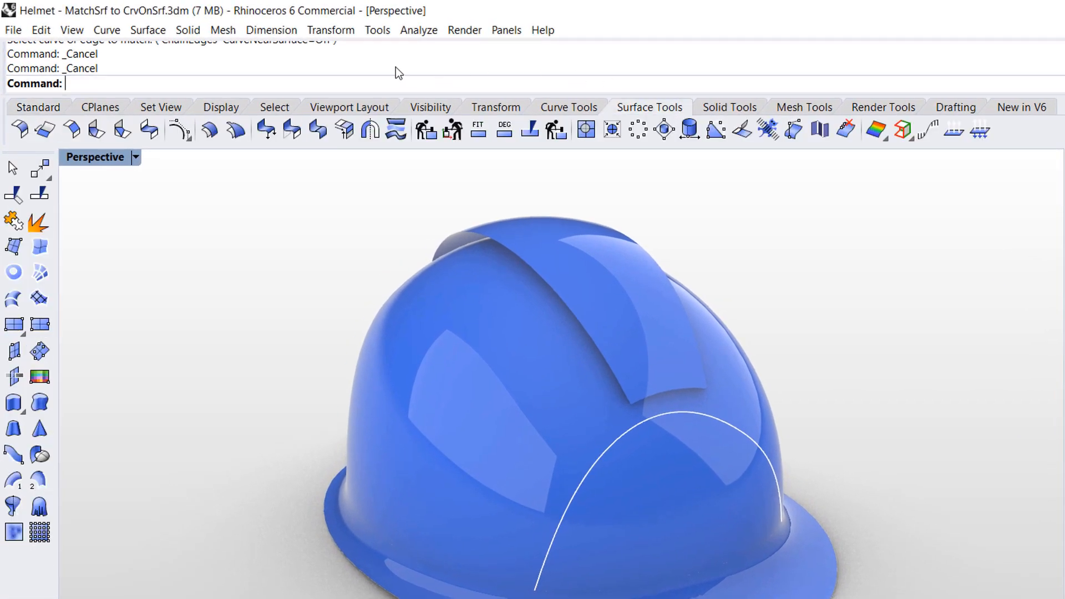
pyautogui.moveTo(292, 130)
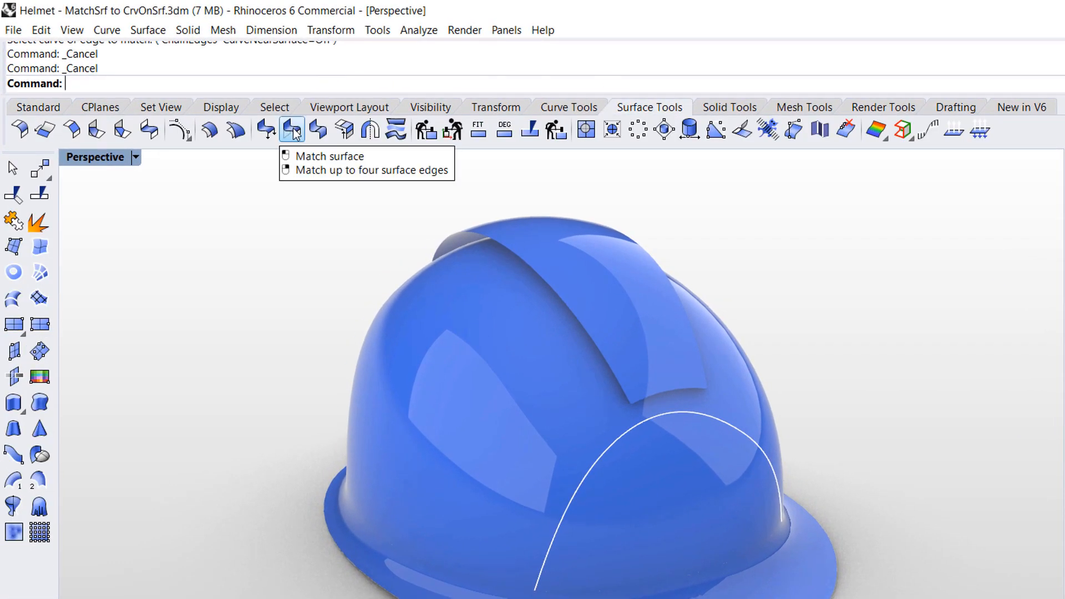
# - Start Match Surface on the top strip's front edge with CurveNearSurface enabled
pyautogui.click(293, 130)
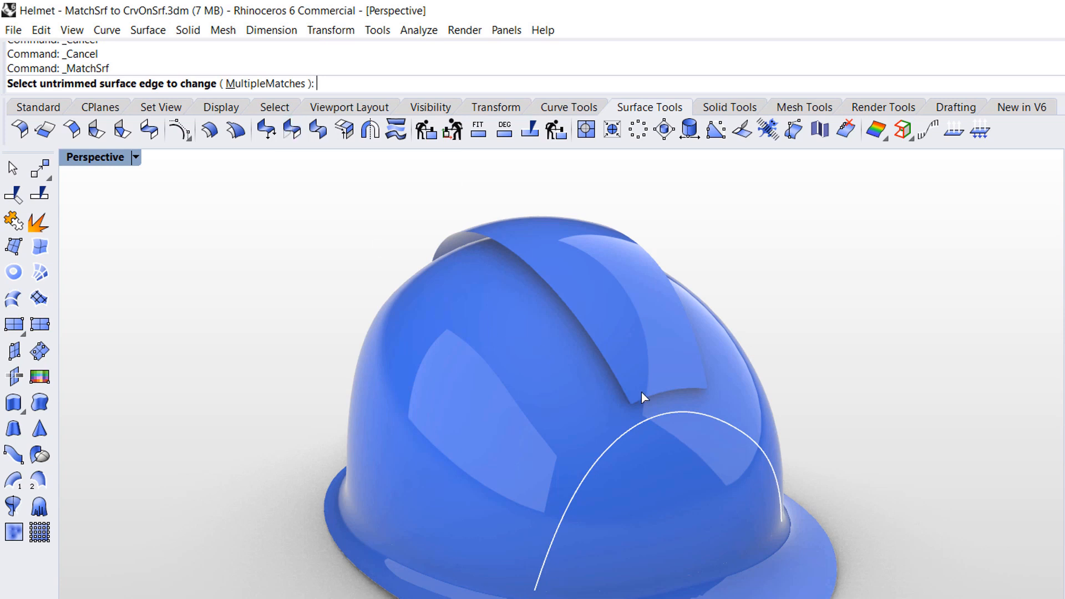
pyautogui.click(665, 397)
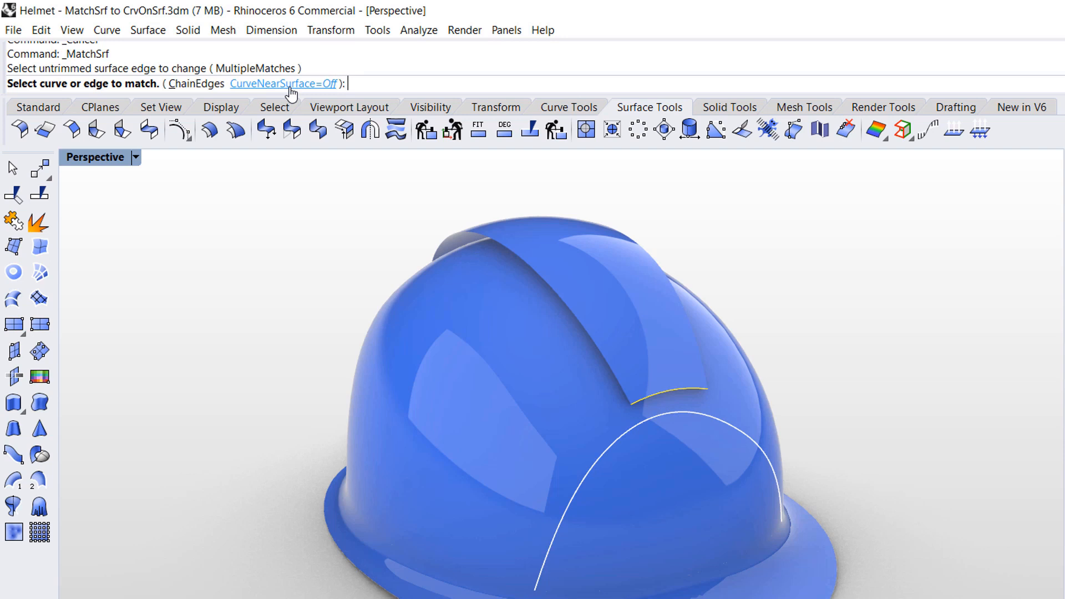
pyautogui.click(280, 83)
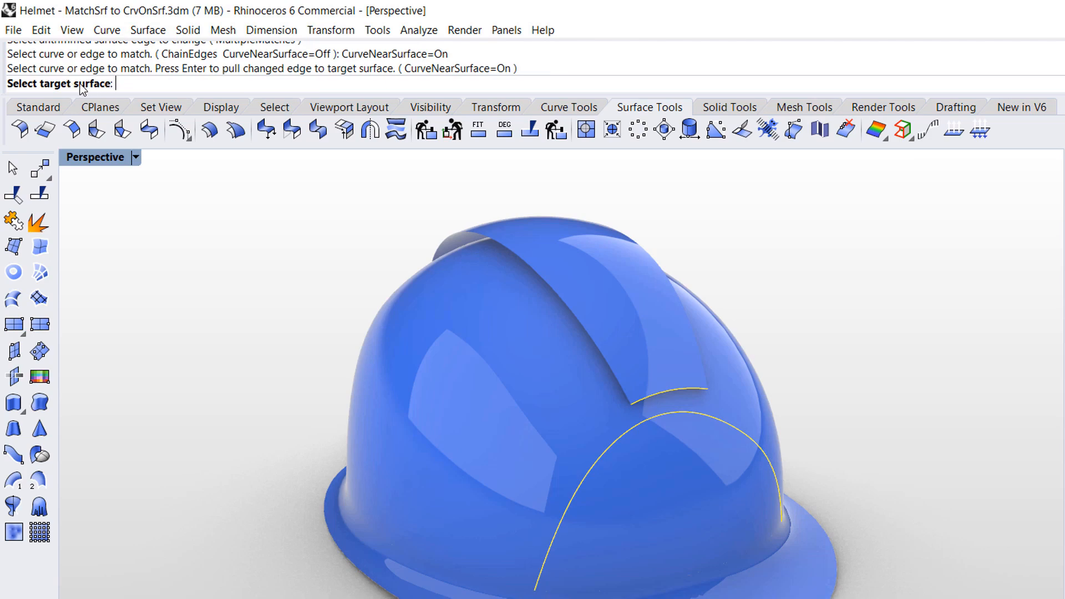
pyautogui.moveTo(670, 443)
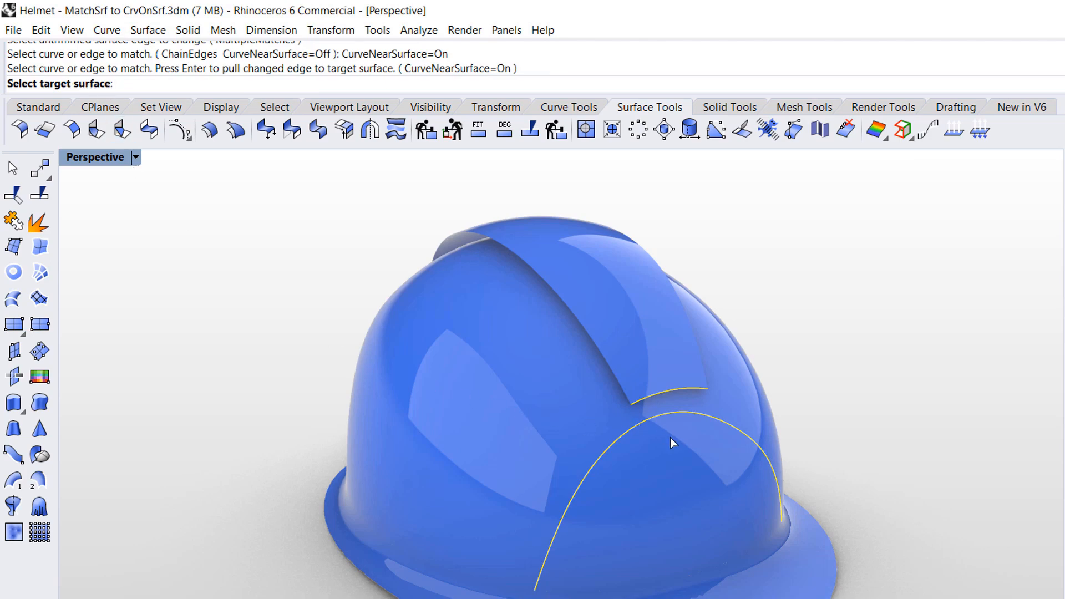
# - Match the strip edge to the helmet shell with Tangency continuity and confirm
pyautogui.click(672, 444)
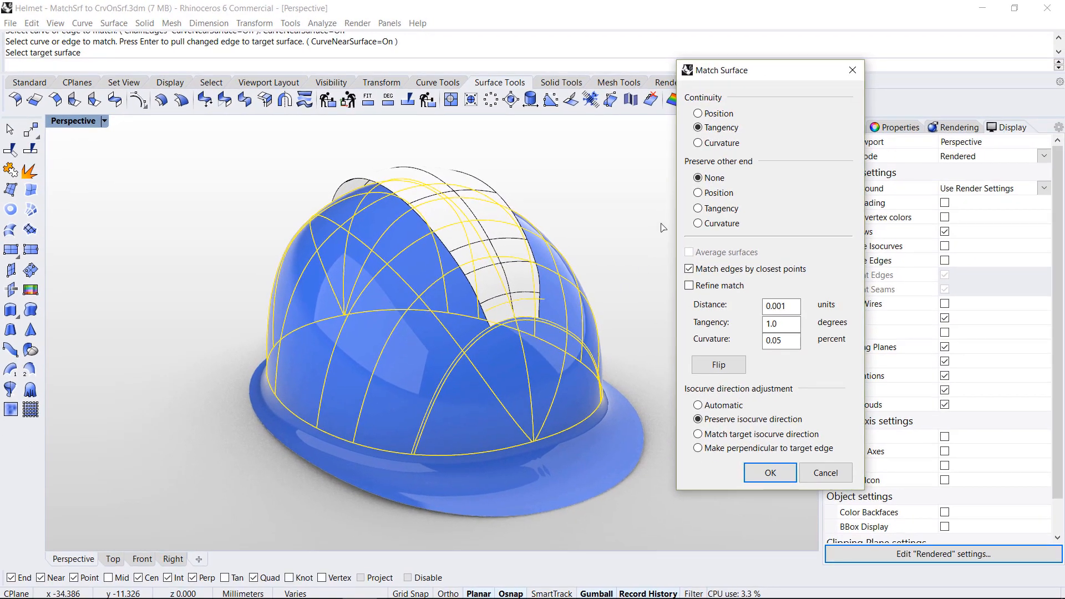
pyautogui.click(697, 113)
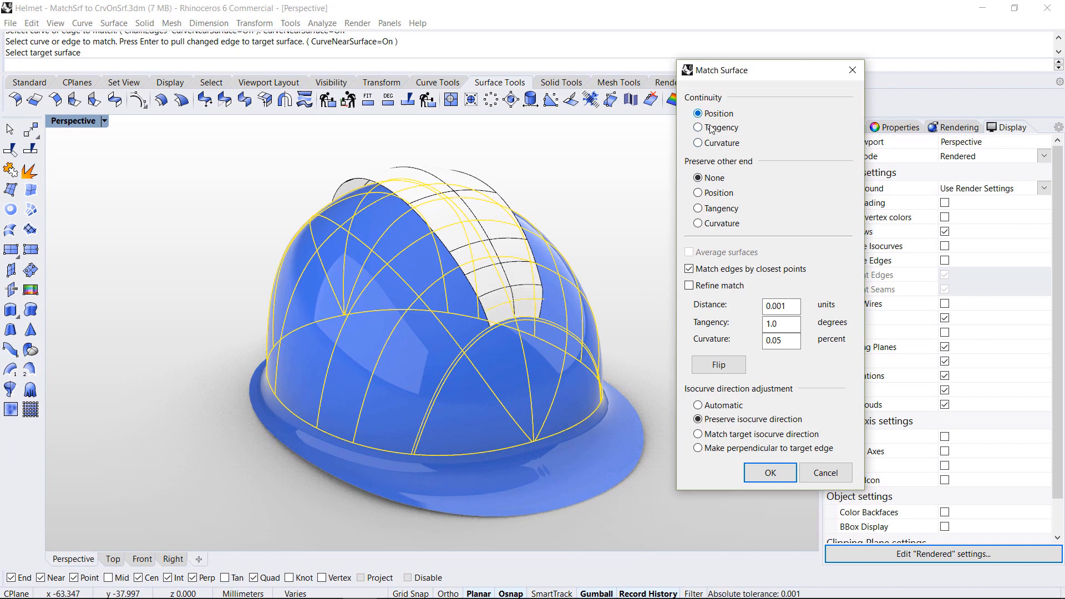
pyautogui.click(697, 127)
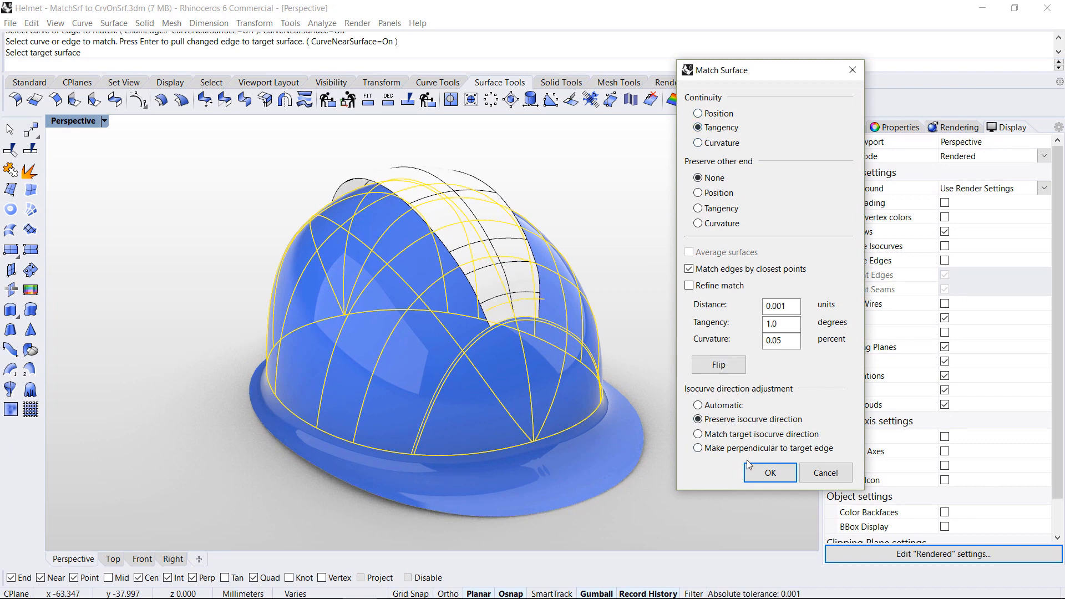
pyautogui.click(769, 472)
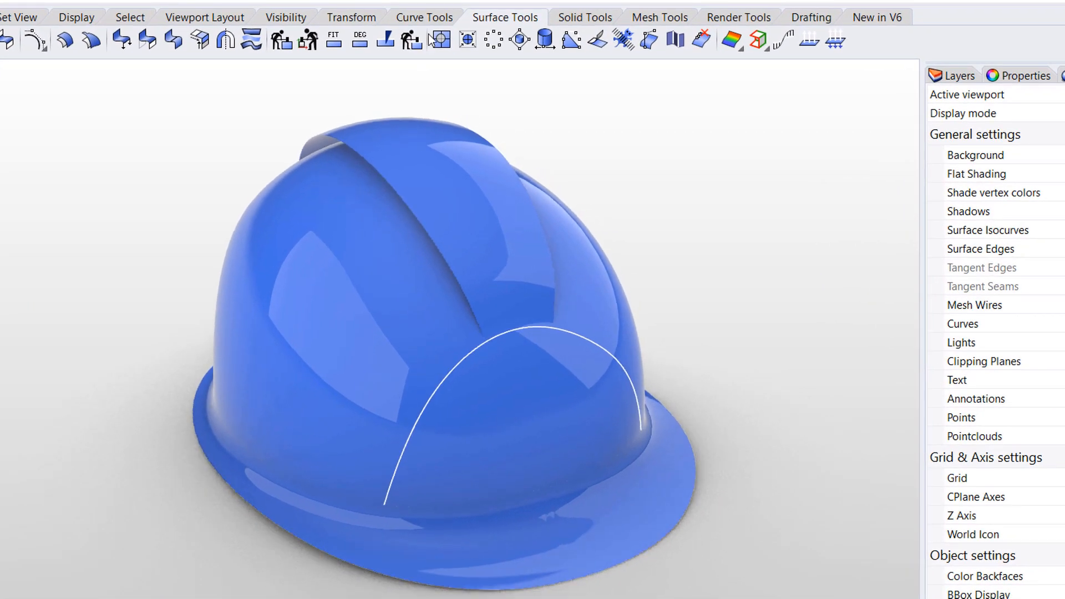
# - Bring up the Curve Tools commands for moving the arched isocurve
pyautogui.click(423, 17)
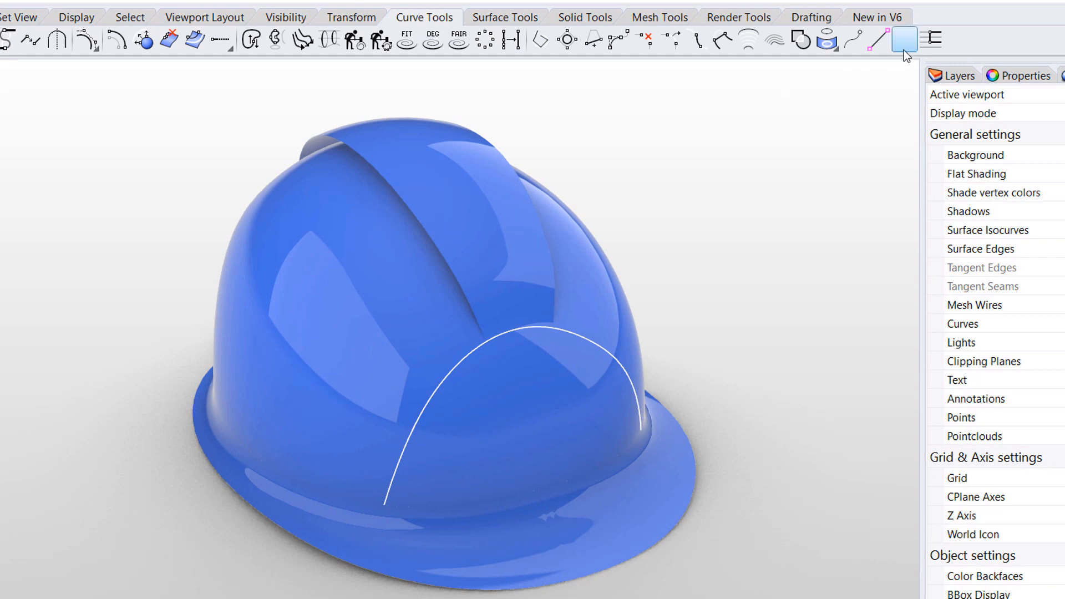
pyautogui.moveTo(906, 40)
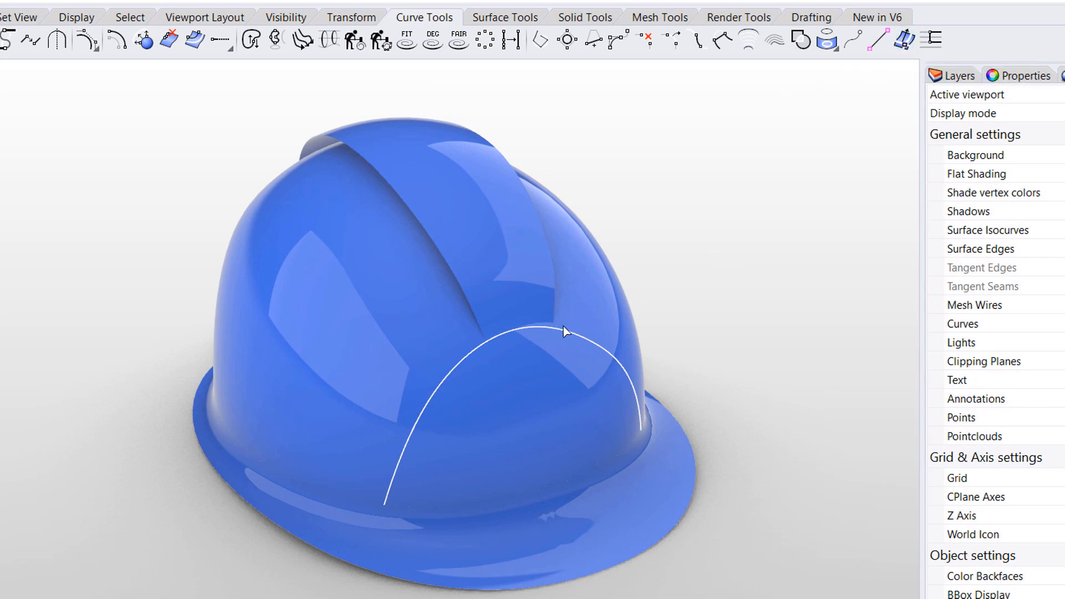
pyautogui.moveTo(486, 354)
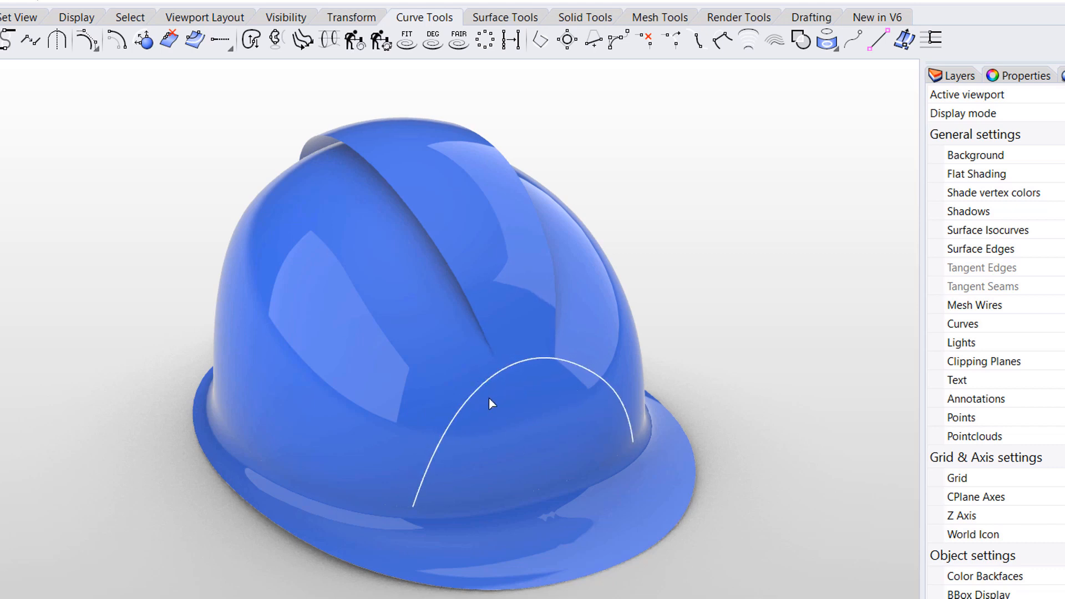
pyautogui.moveTo(467, 369)
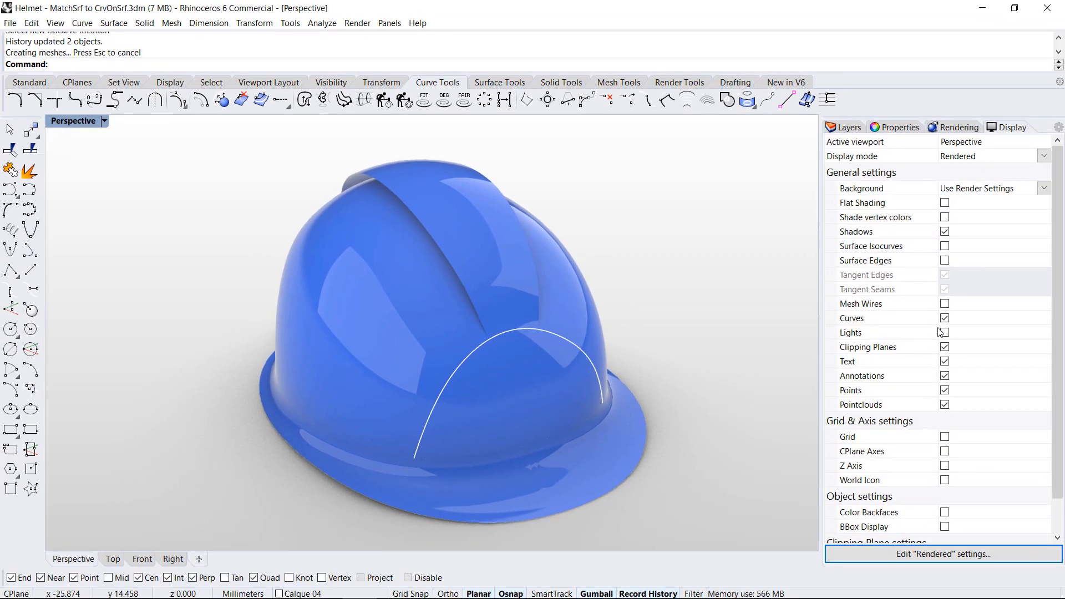
# - Uncheck Curves in the Display panel to hide them
pyautogui.click(944, 317)
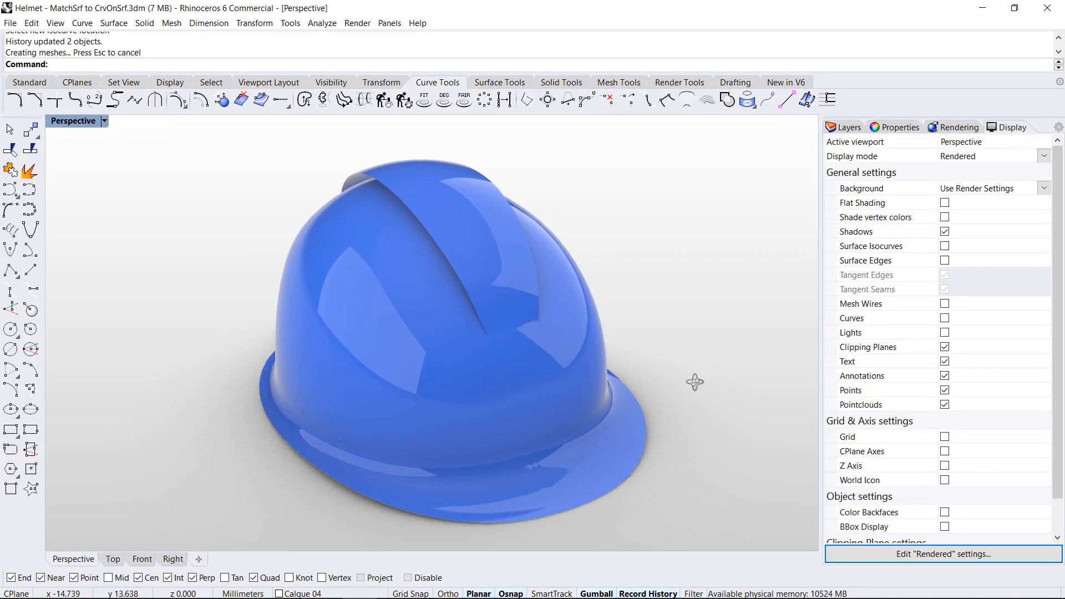